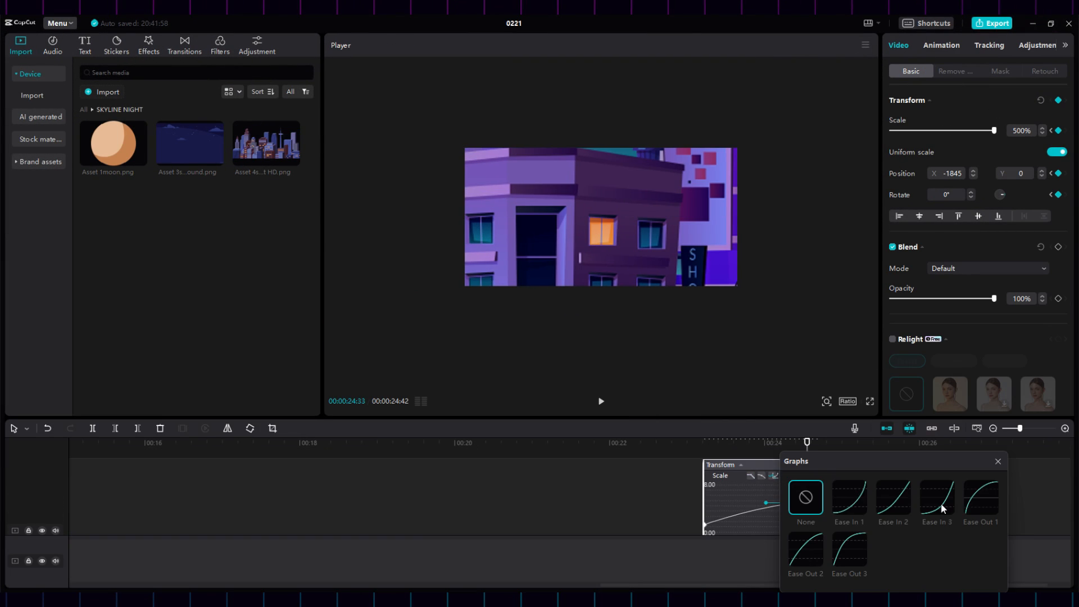
# Step: Apply an Ease In preset to the city clip's Scale keyframe in the Graphs panel
pyautogui.click(997, 461)
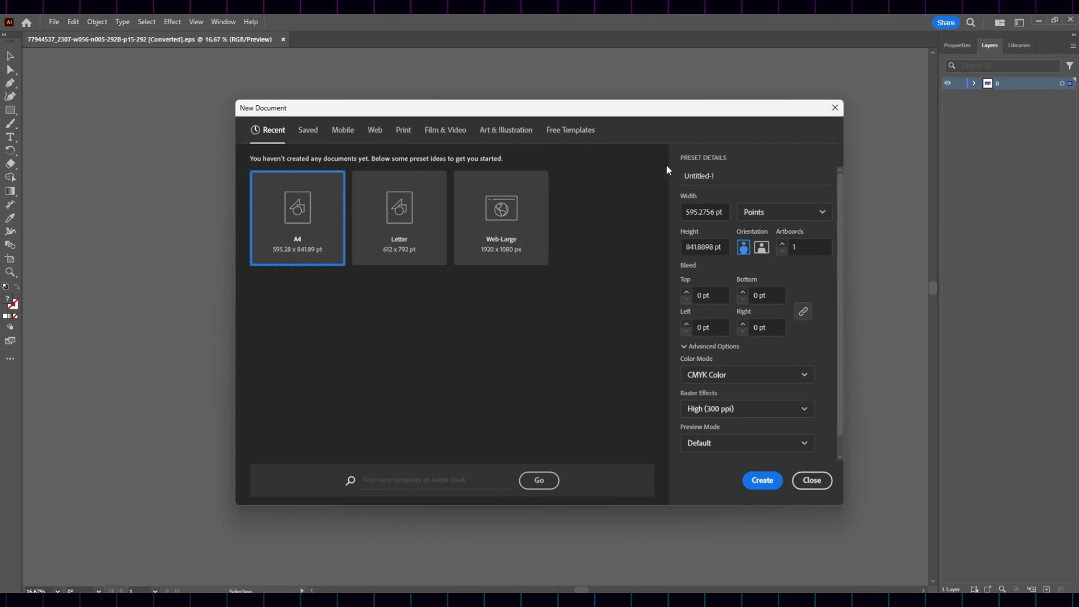
# Step: Create the document in Pixels at 36 ppi and switch to the space illustration tab
pyautogui.click(783, 212)
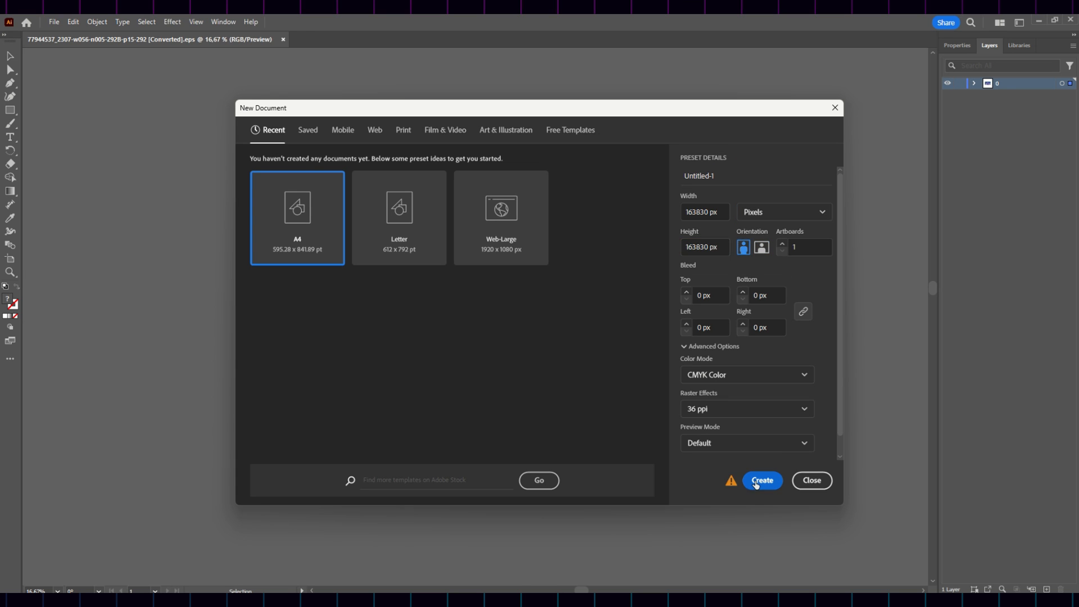
pyautogui.click(762, 480)
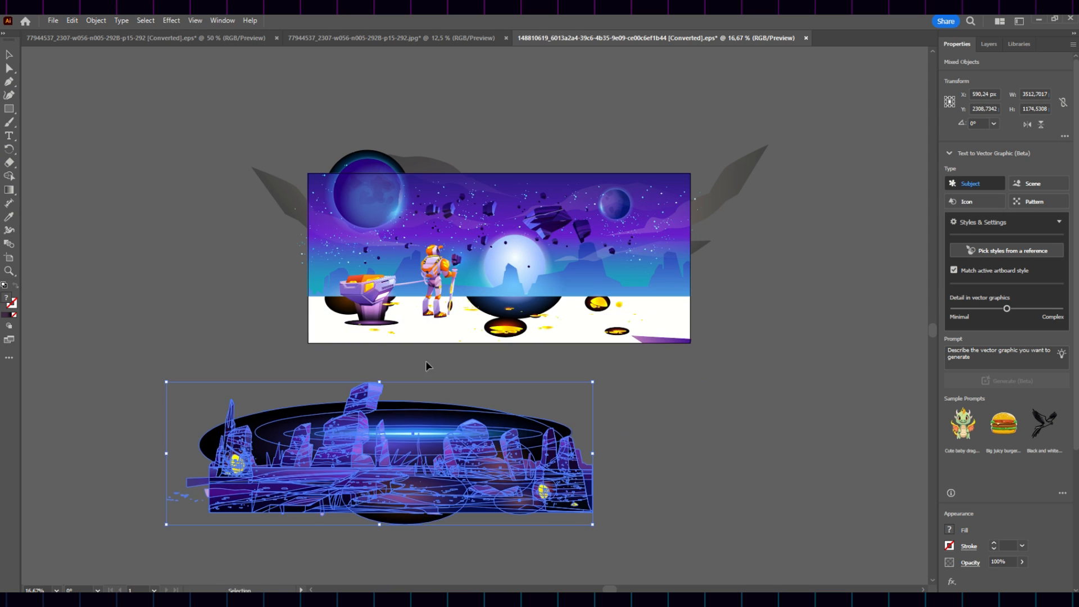
pyautogui.press('Tab')
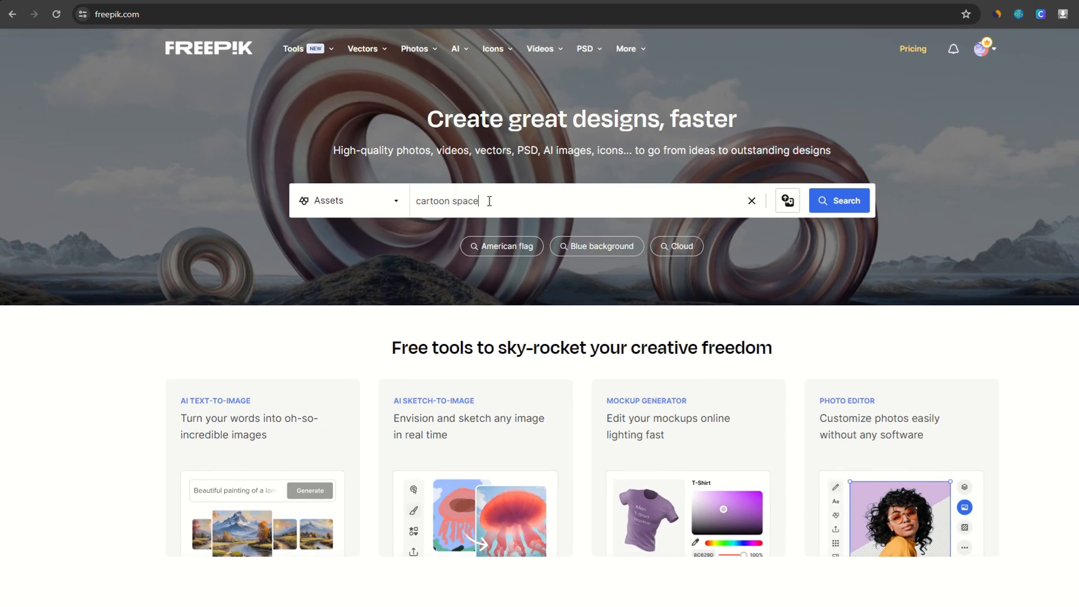
# Step: Search 'cartoon space' with Horizontal orientation, browse 'cartoon wild west', then search 'cartoon city'
pyautogui.click(839, 200)
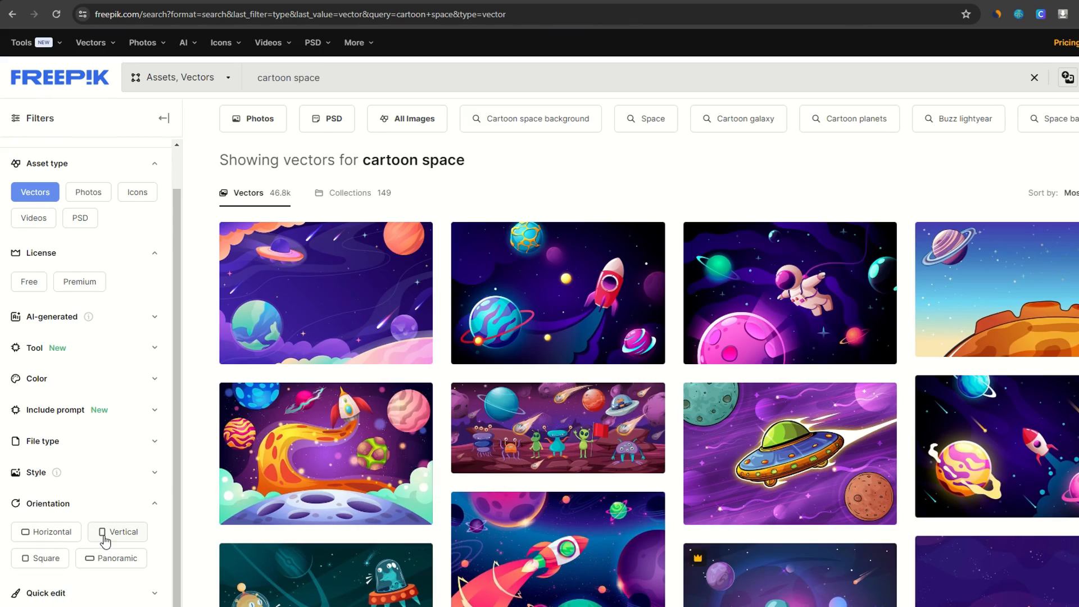
pyautogui.click(116, 558)
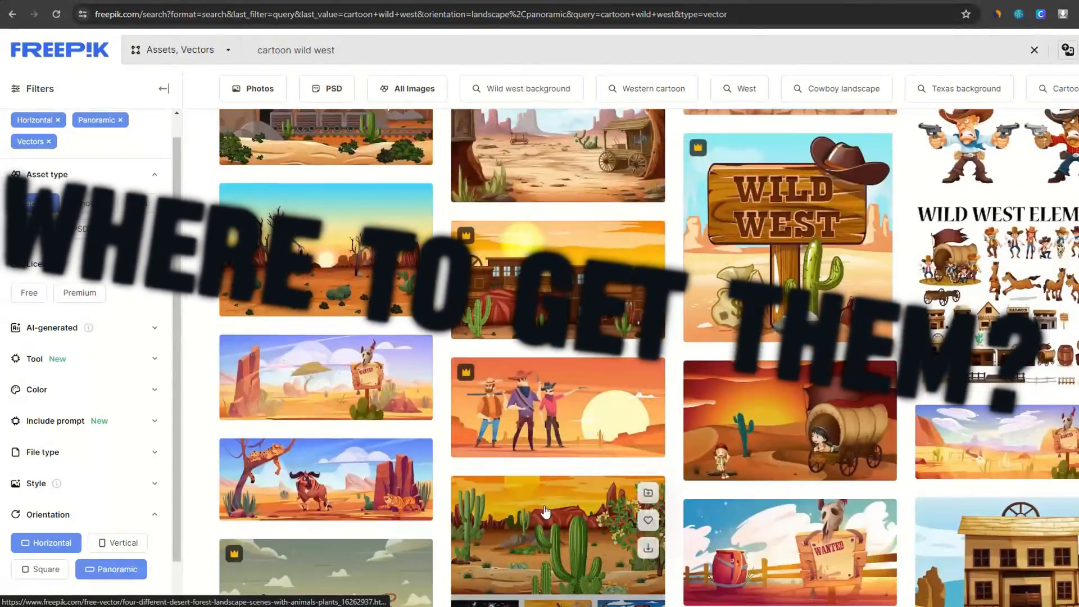
pyautogui.scroll(-3)
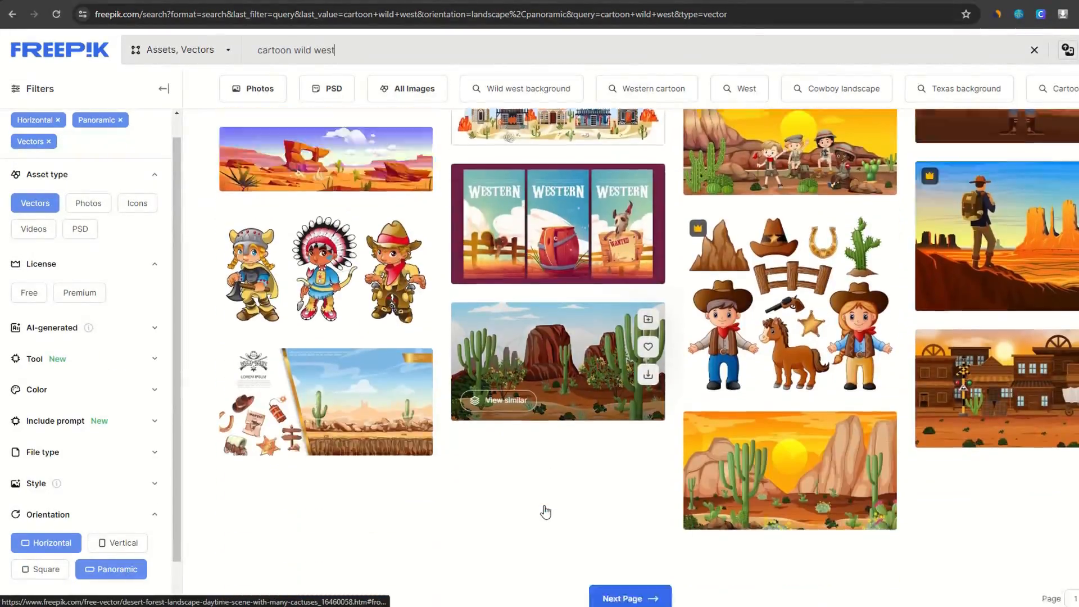
pyautogui.click(629, 598)
pyautogui.write('city')
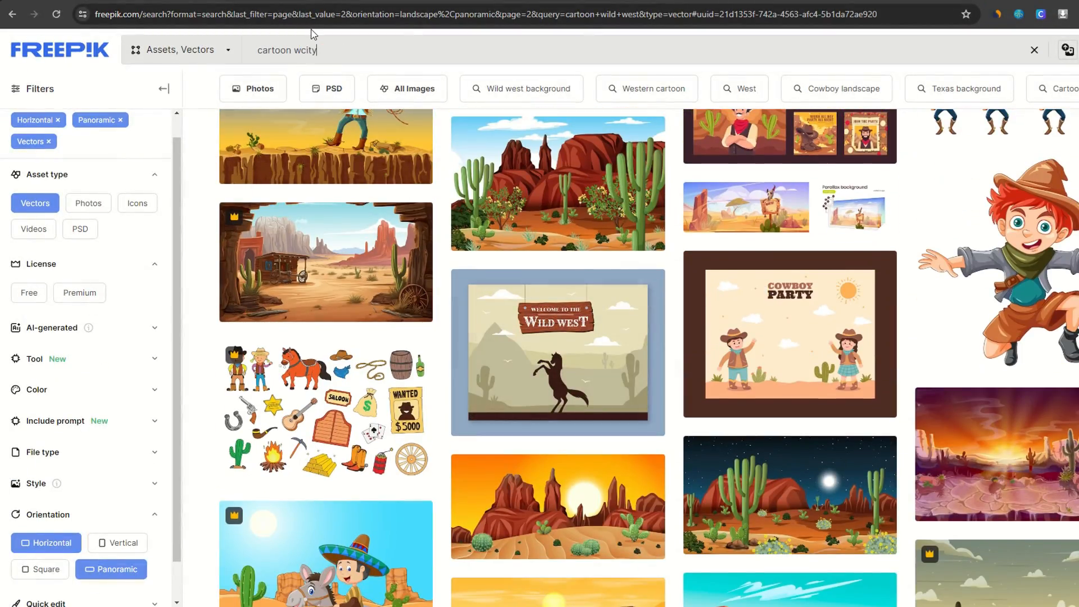
pyautogui.press('Return')
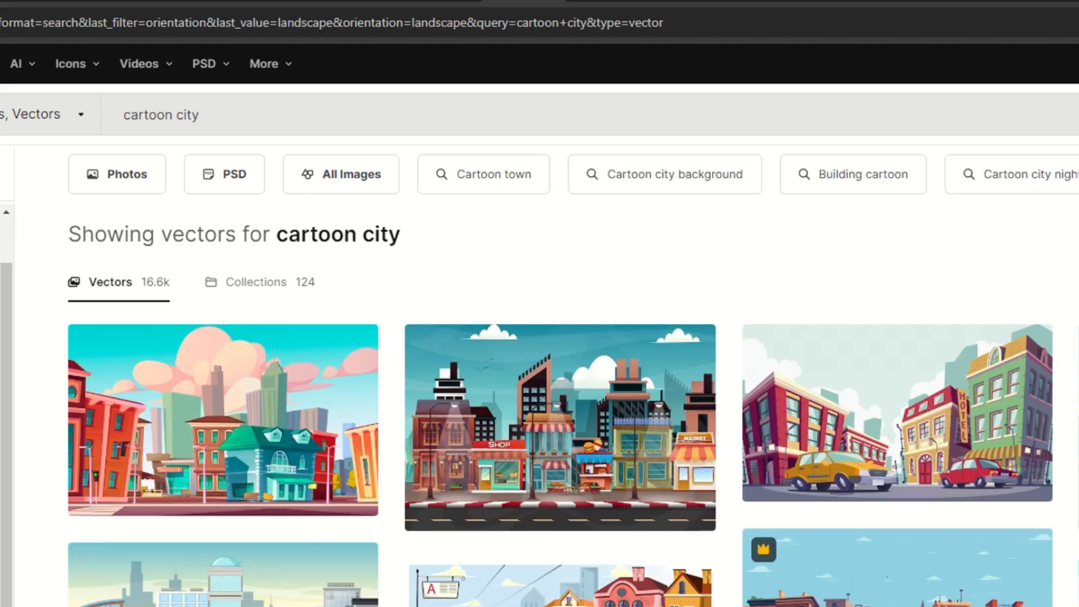
# Step: Filter by Panoramic, pick the cityscape result and list its EPS, JPG and SVG download types
pyautogui.click(102, 528)
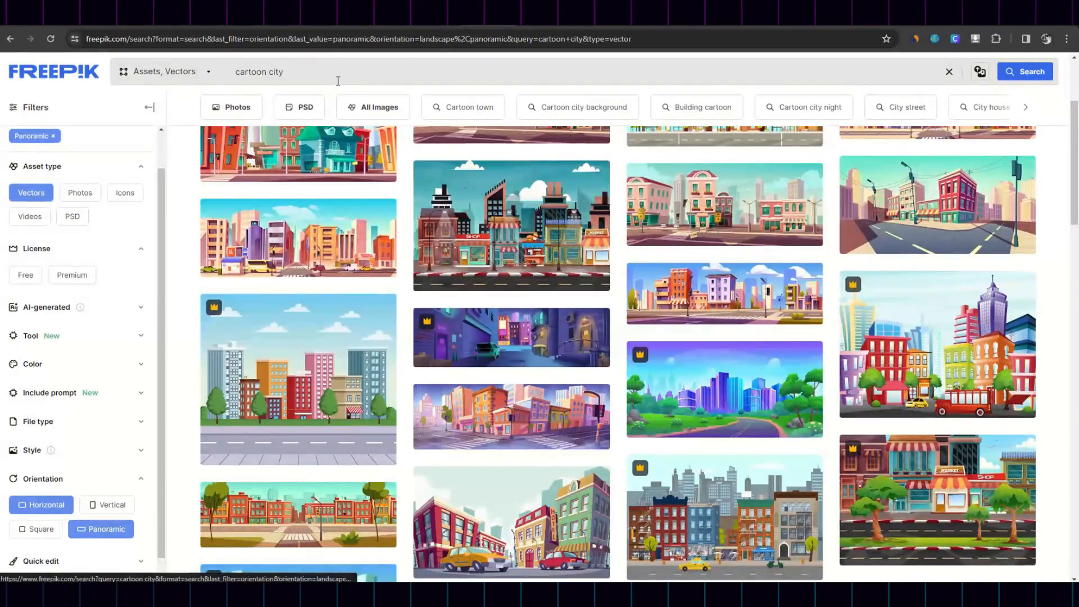
pyautogui.scroll(-3)
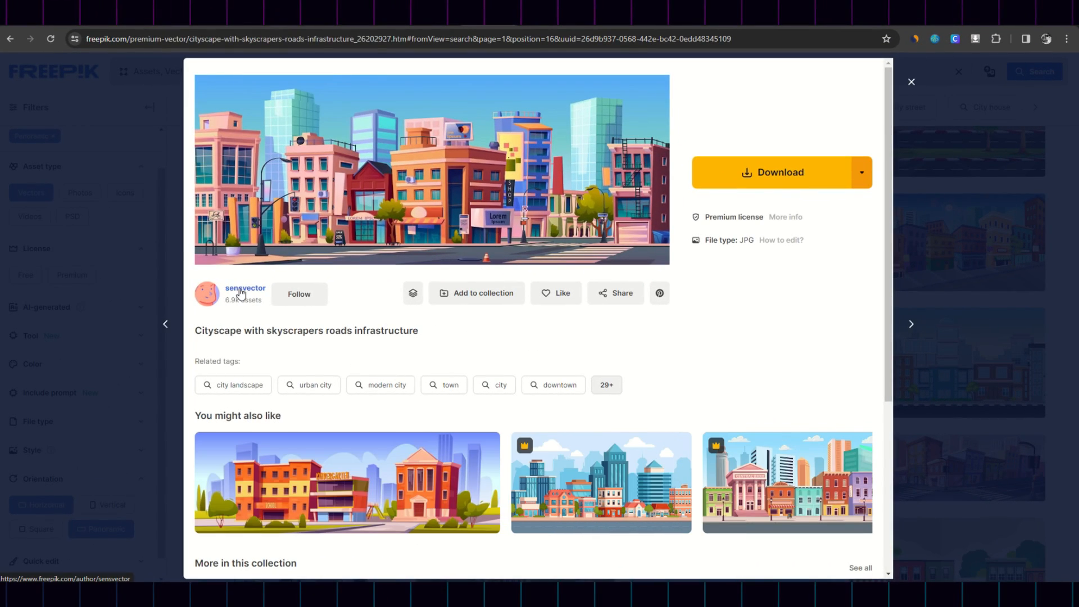
pyautogui.scroll(-3)
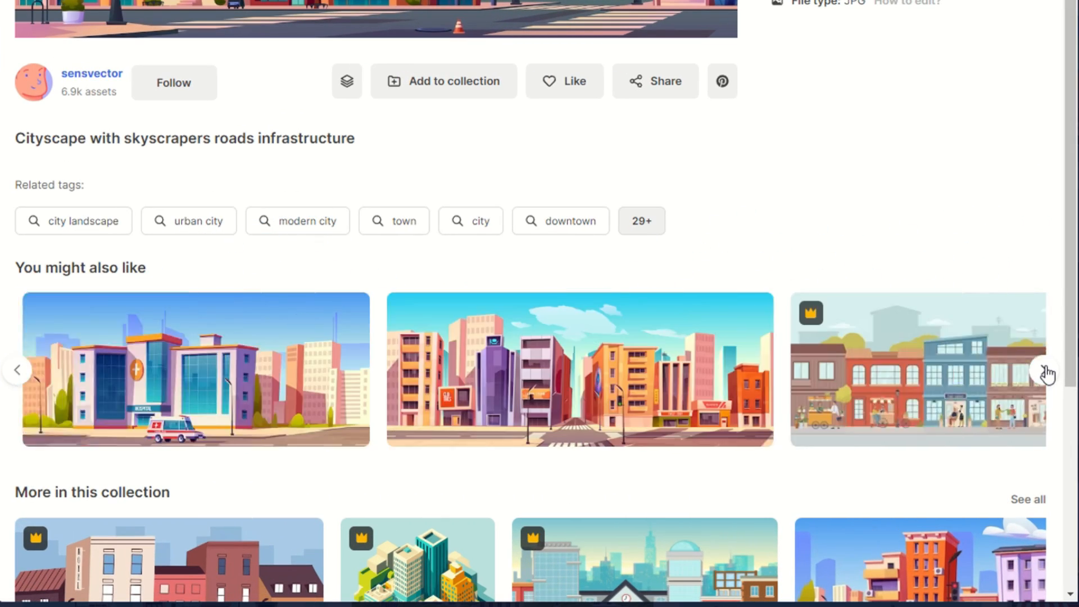
pyautogui.click(862, 172)
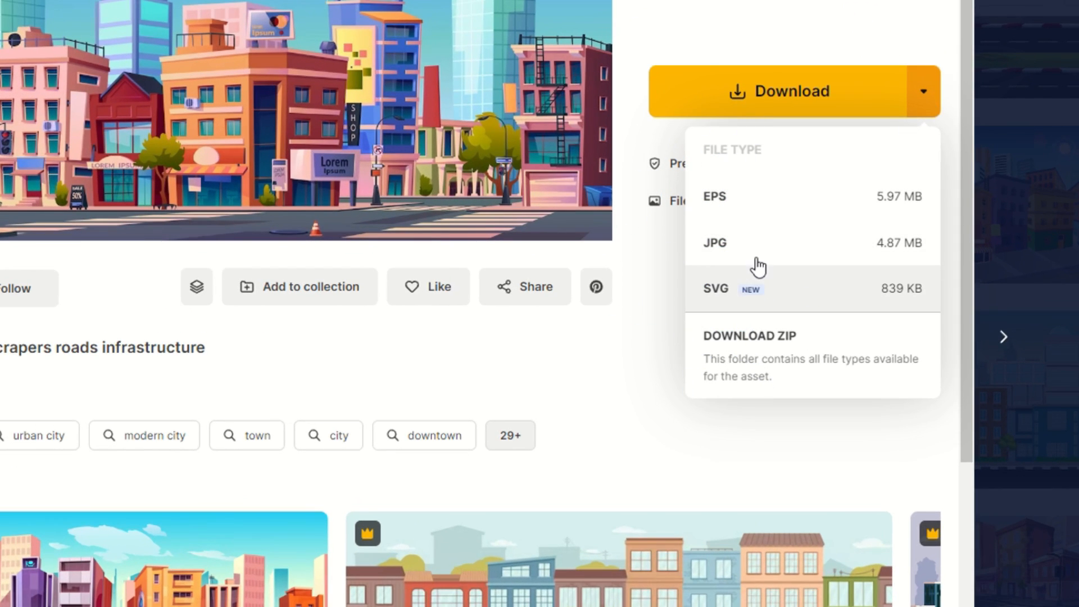
pyautogui.moveTo(746, 286)
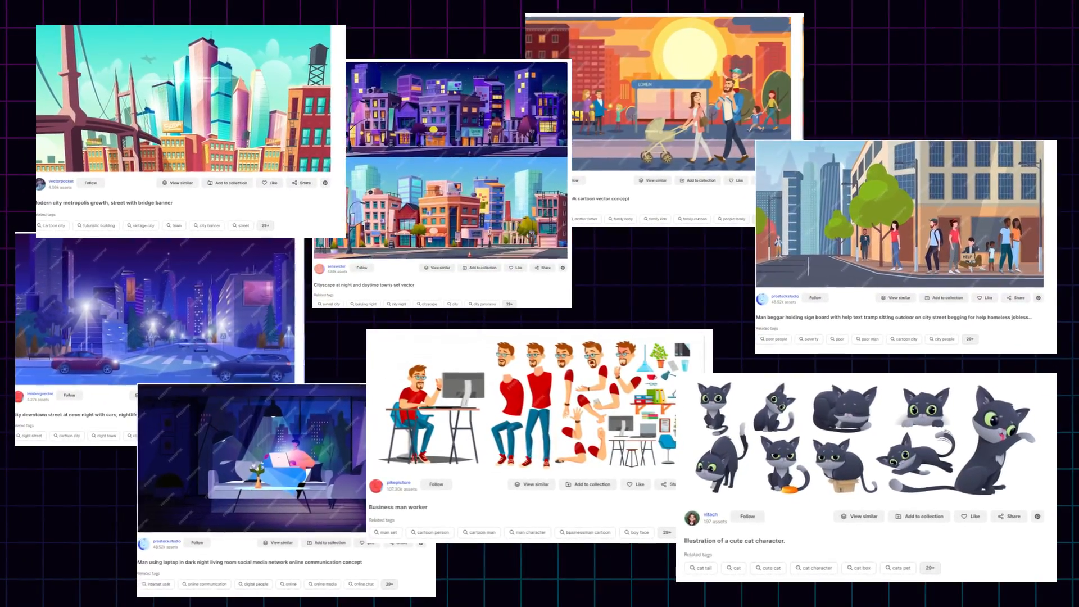
# Step: Download city and character vector illustrations from Freepik for the animation
pyautogui.click(186, 99)
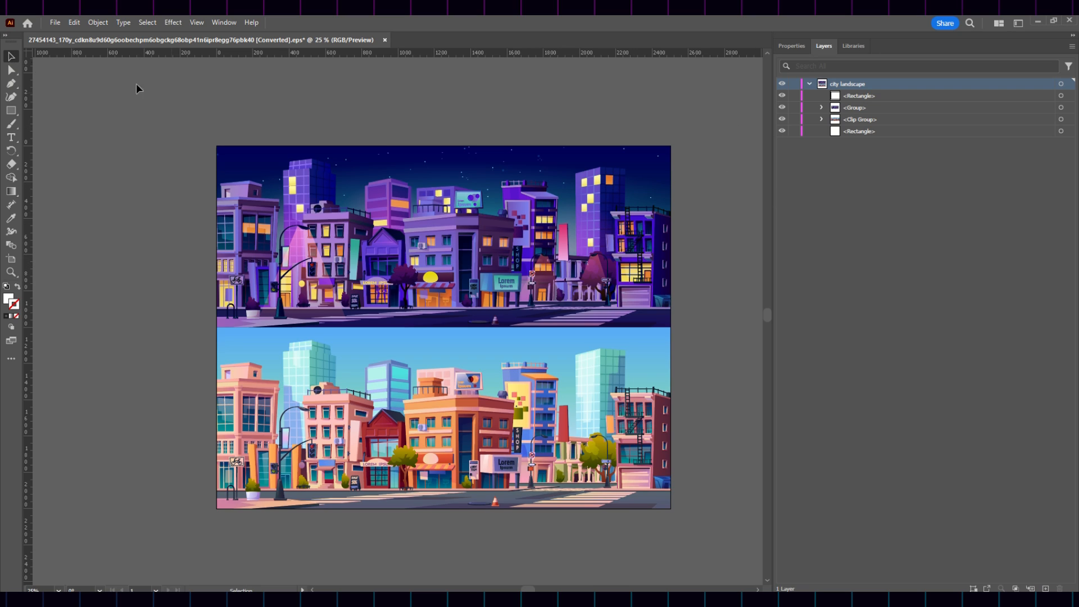
pyautogui.click(395, 289)
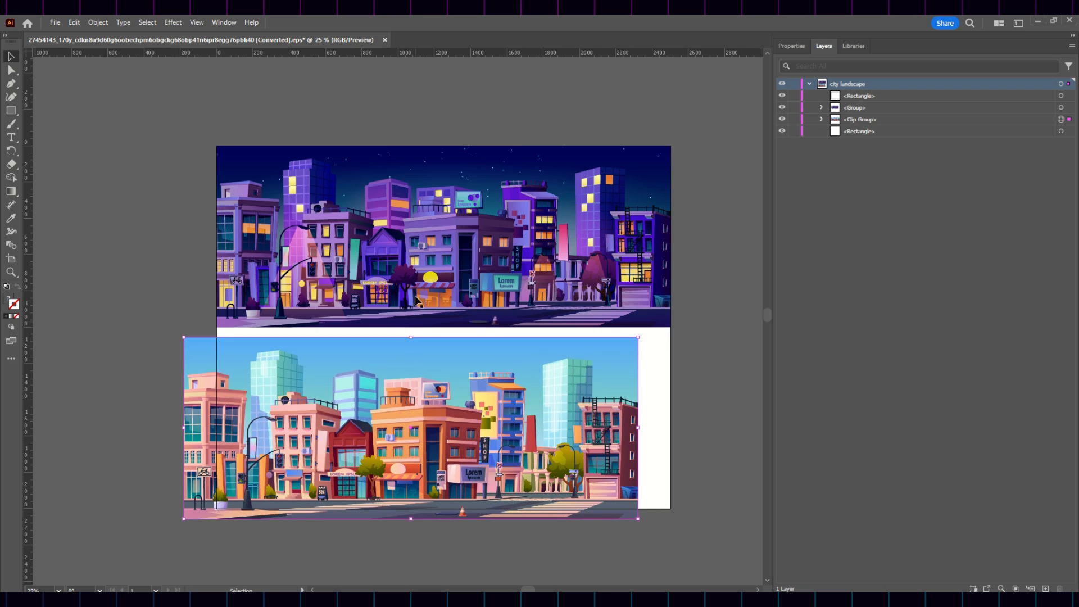
pyautogui.rightClick(397, 398)
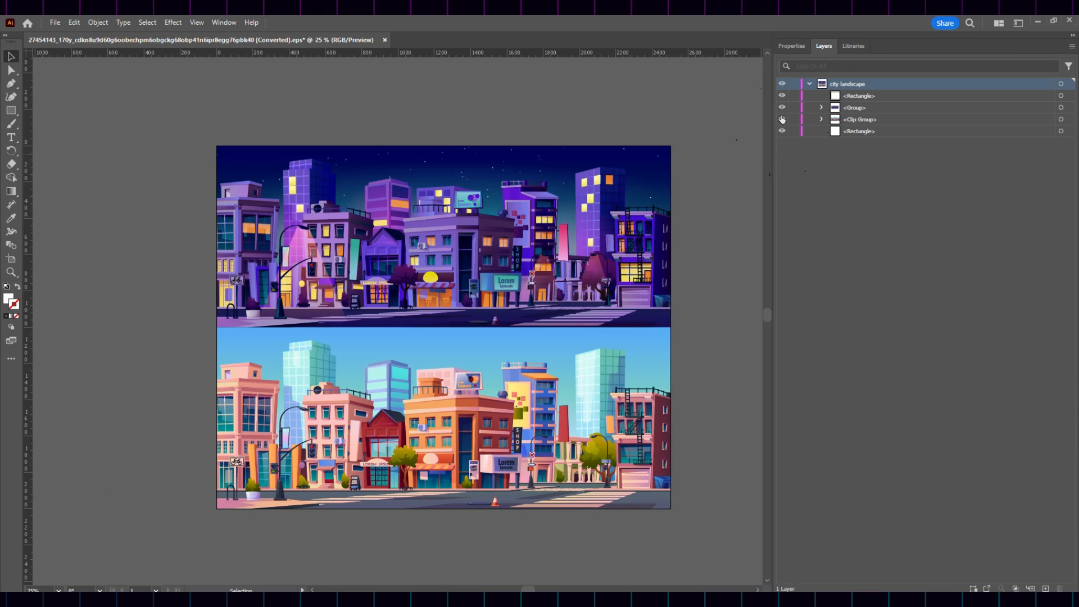
pyautogui.click(781, 130)
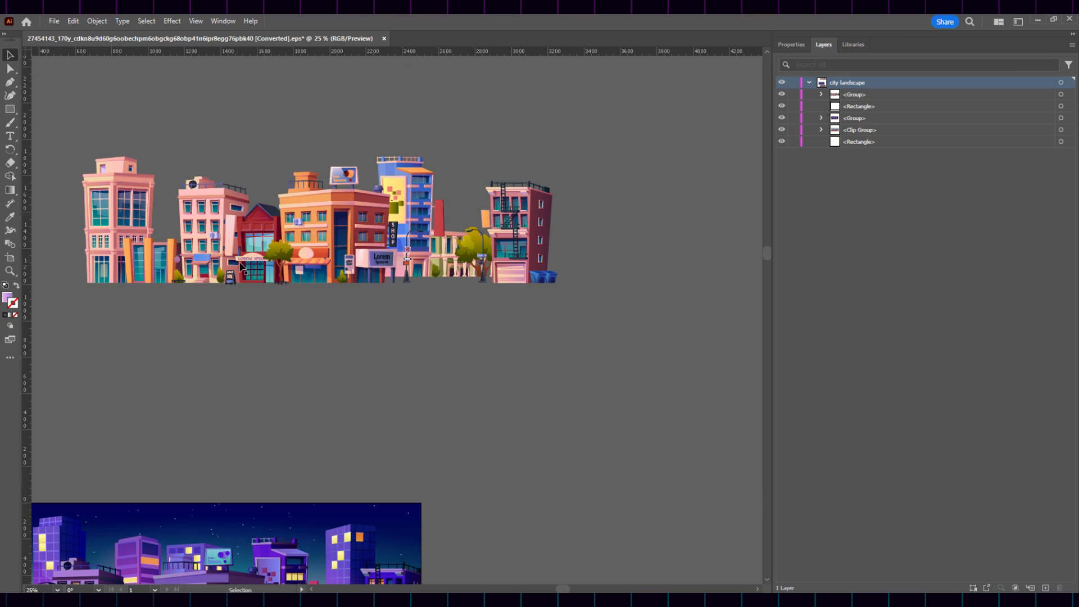
# Step: Export the isolated daytime buildings group as its own image via Export Selection
pyautogui.rightClick(244, 268)
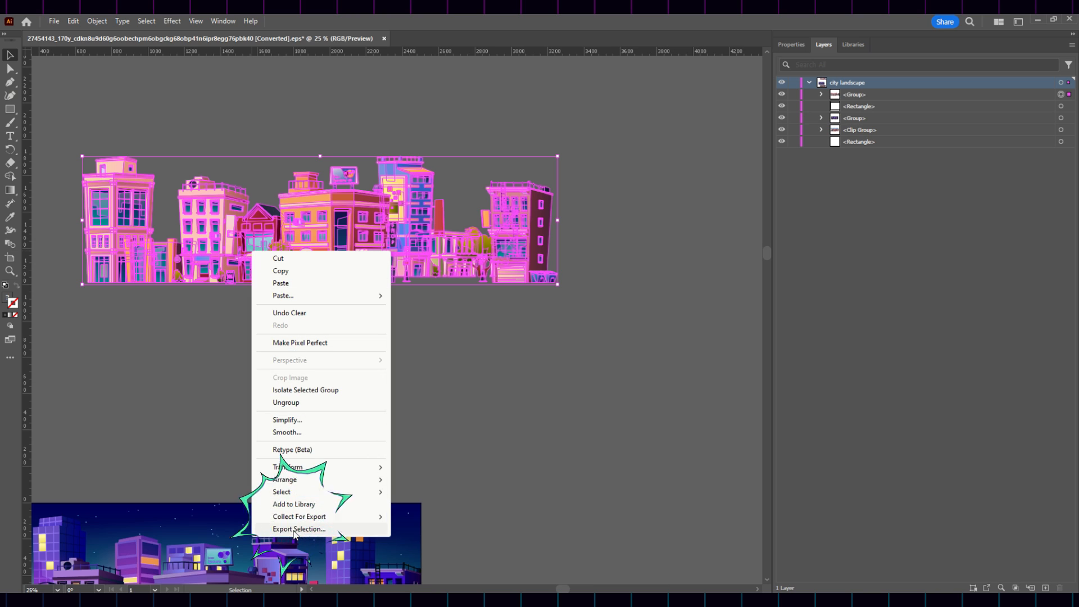
pyautogui.click(298, 529)
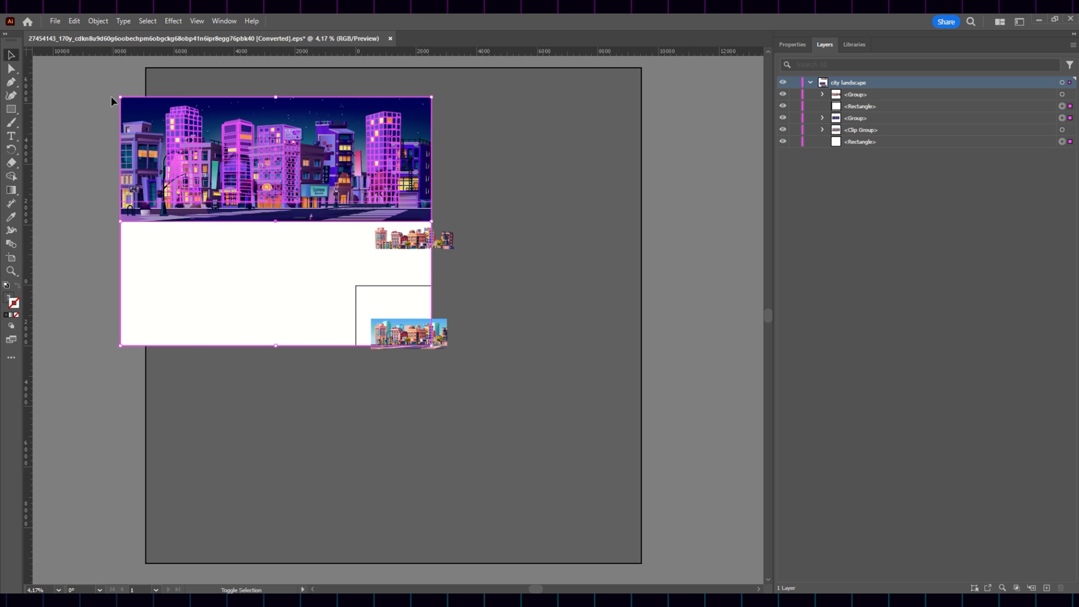
pyautogui.press('shift')
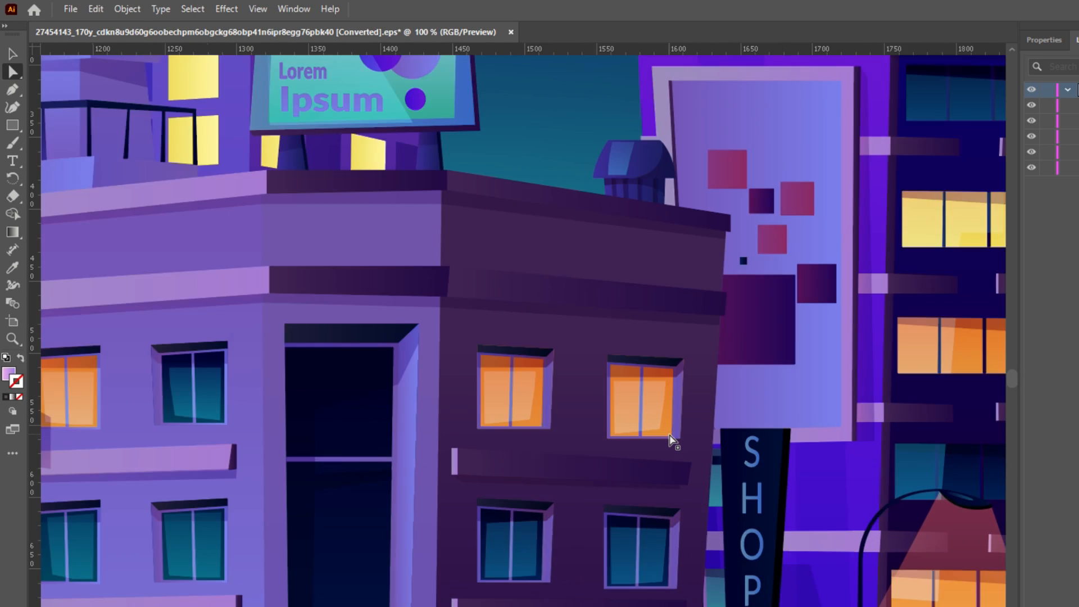
# Step: Zoom into the city artwork and select the lit orange window on the building
pyautogui.scroll(3)
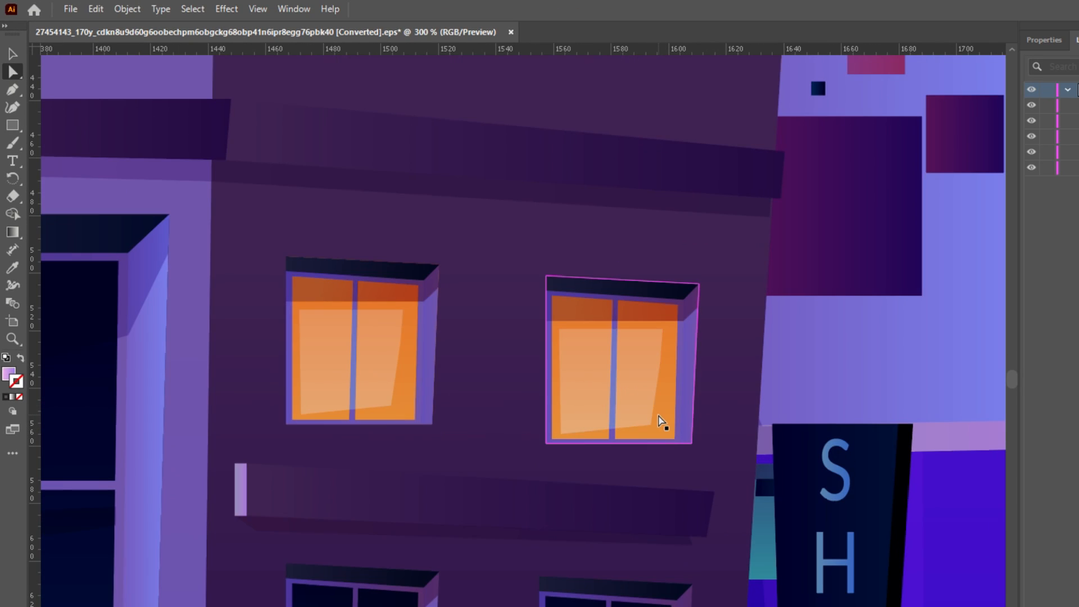
pyautogui.click(980, 41)
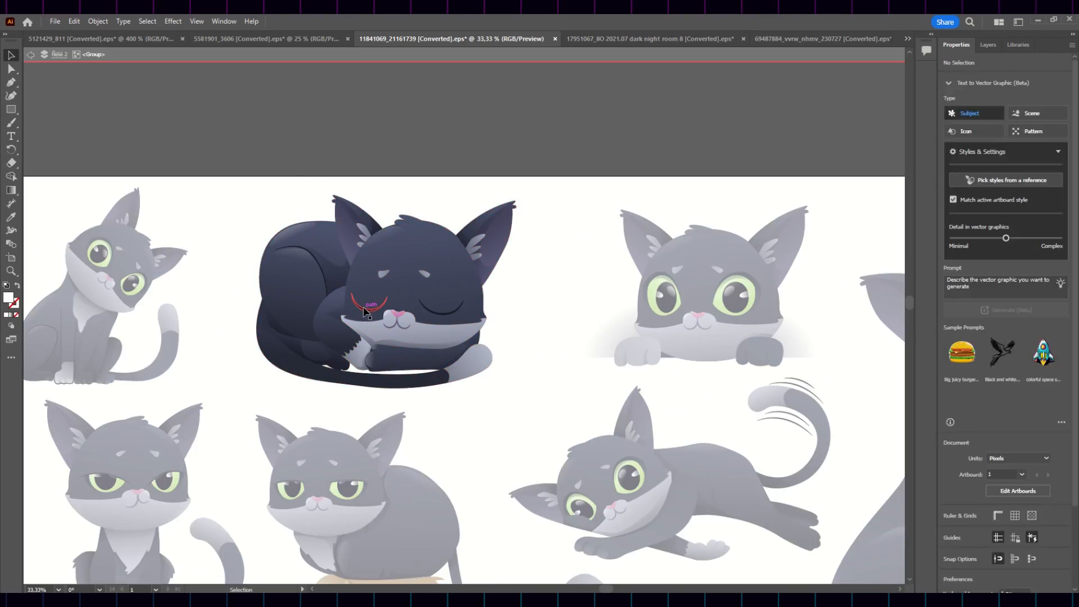
# Step: Export the licking cat pose (Asset 8) as PNG, then move to the office worker sheet
pyautogui.click(368, 303)
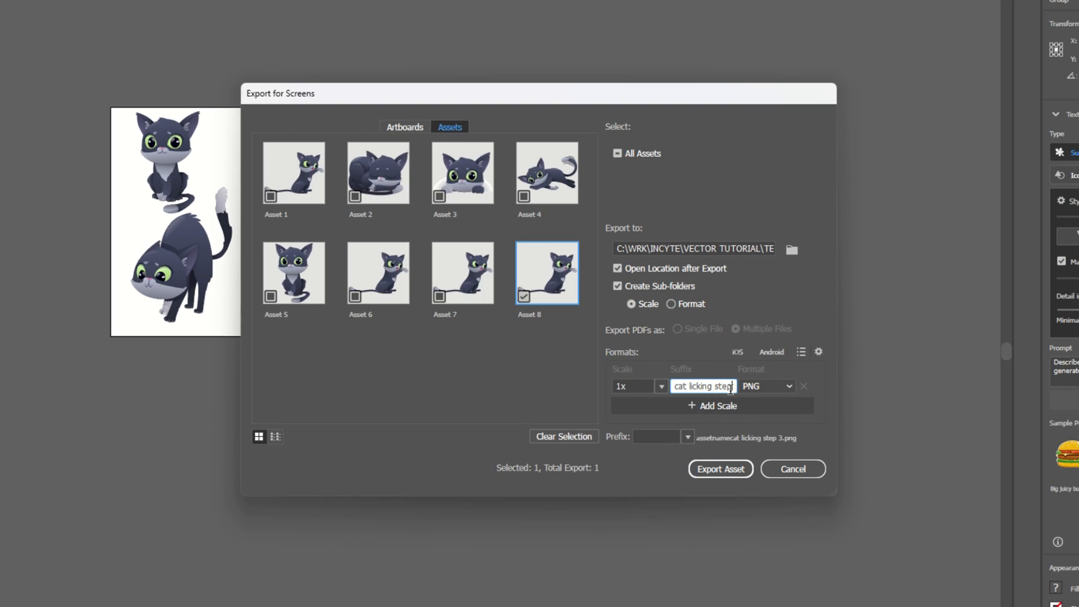
pyautogui.click(720, 468)
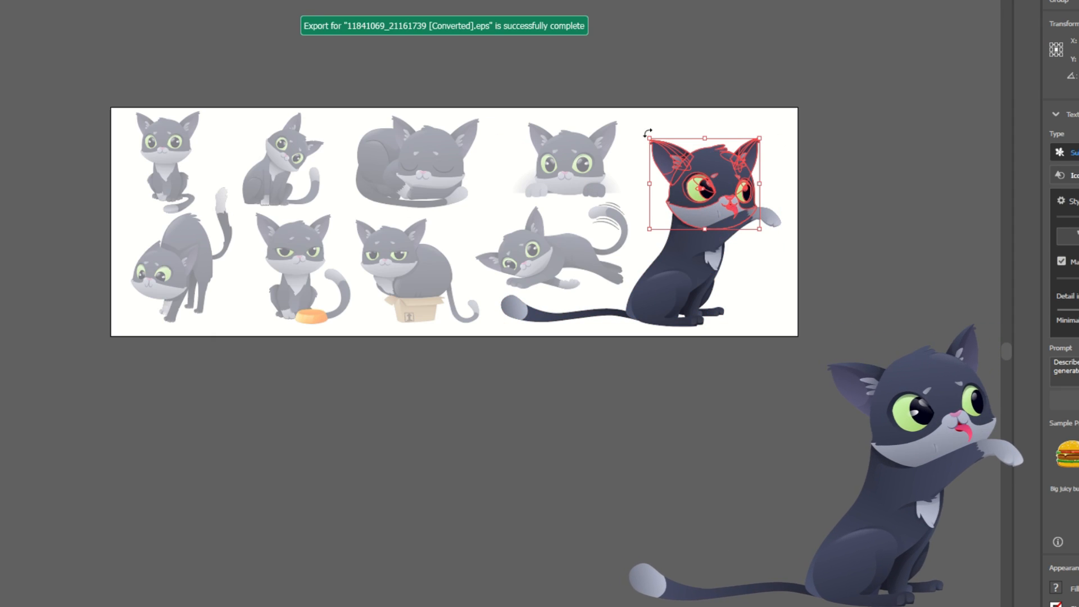
pyautogui.click(104, 39)
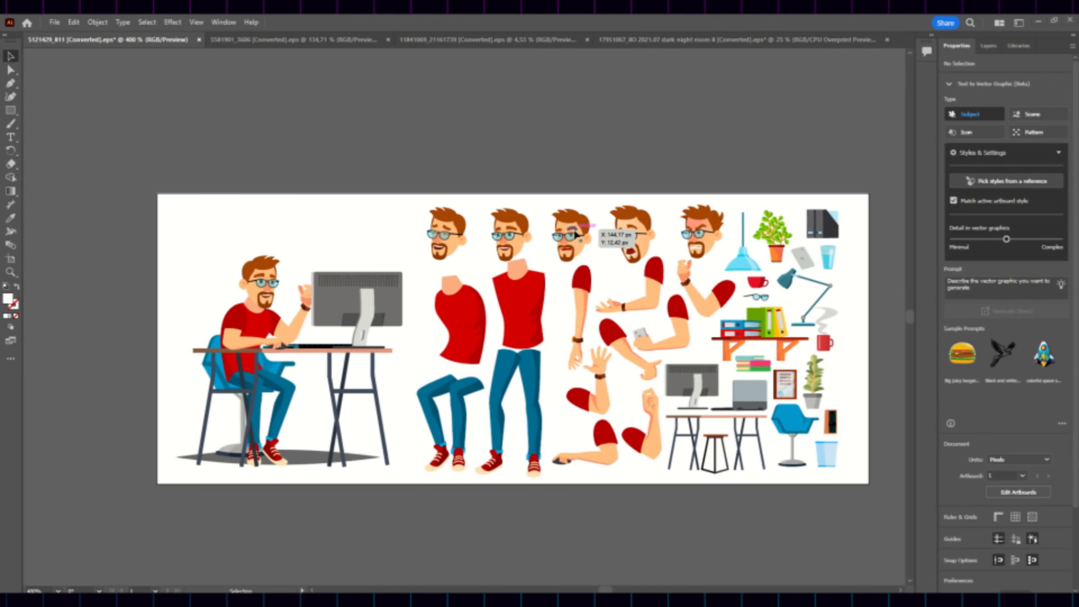
pyautogui.rightClick(342, 149)
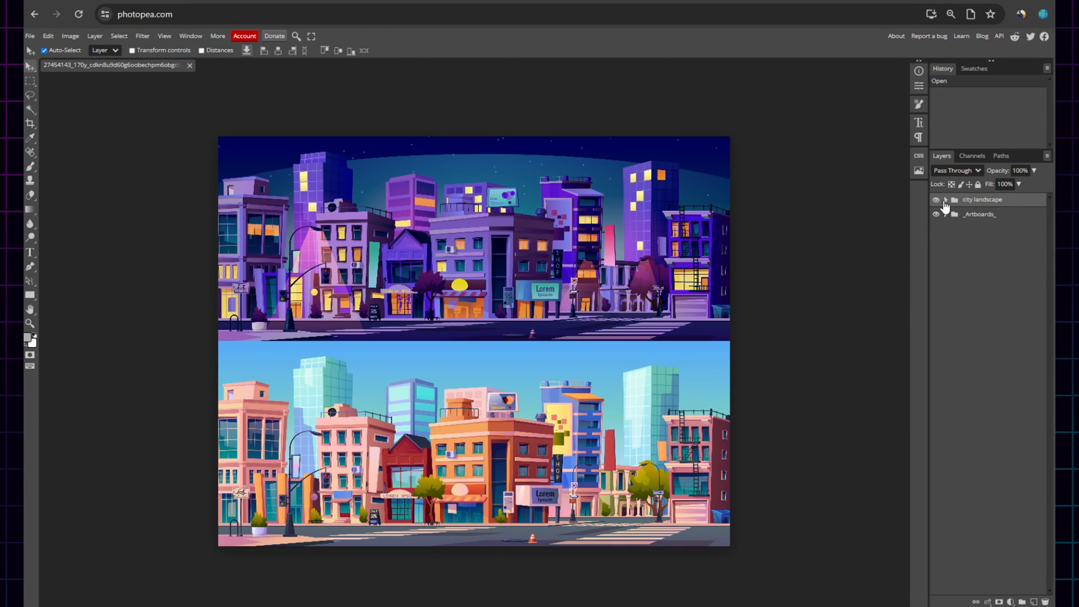
# Step: Hide the daytime city and night sky layers so only the night buildings show
pyautogui.click(946, 200)
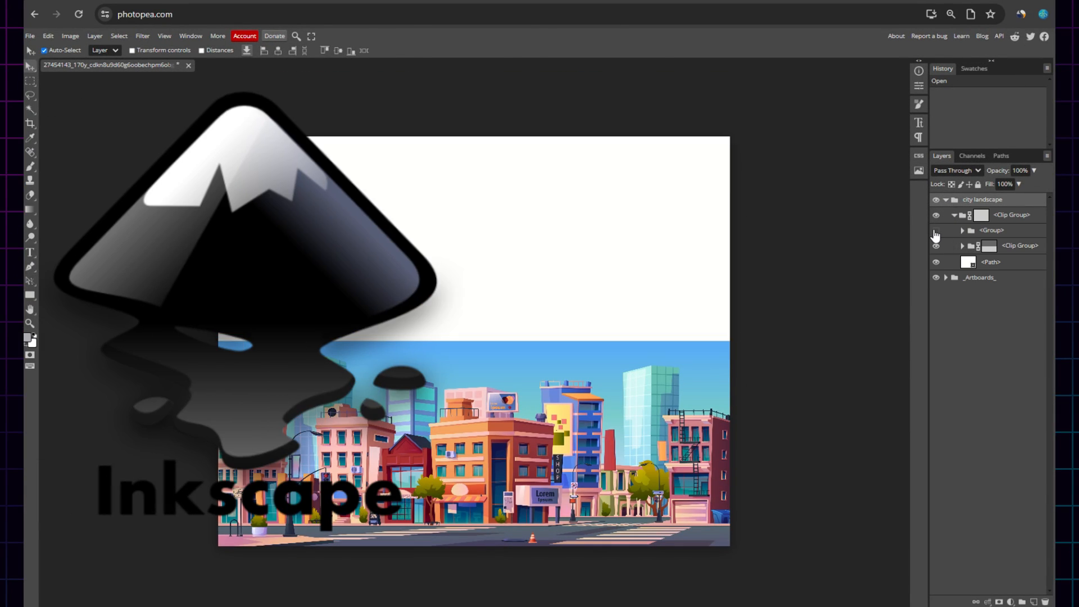
pyautogui.click(936, 246)
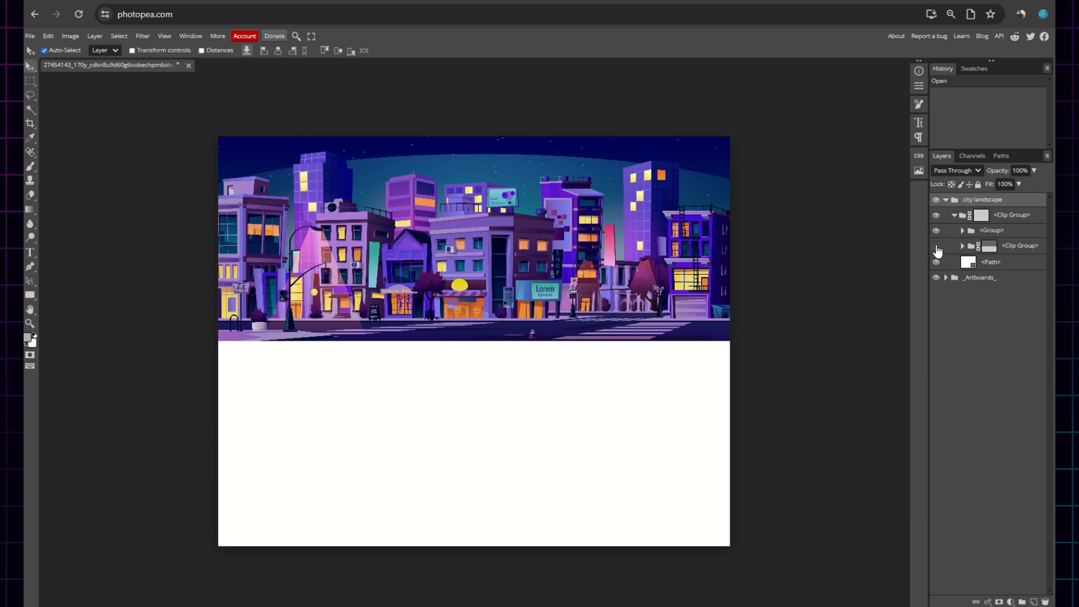
pyautogui.click(962, 230)
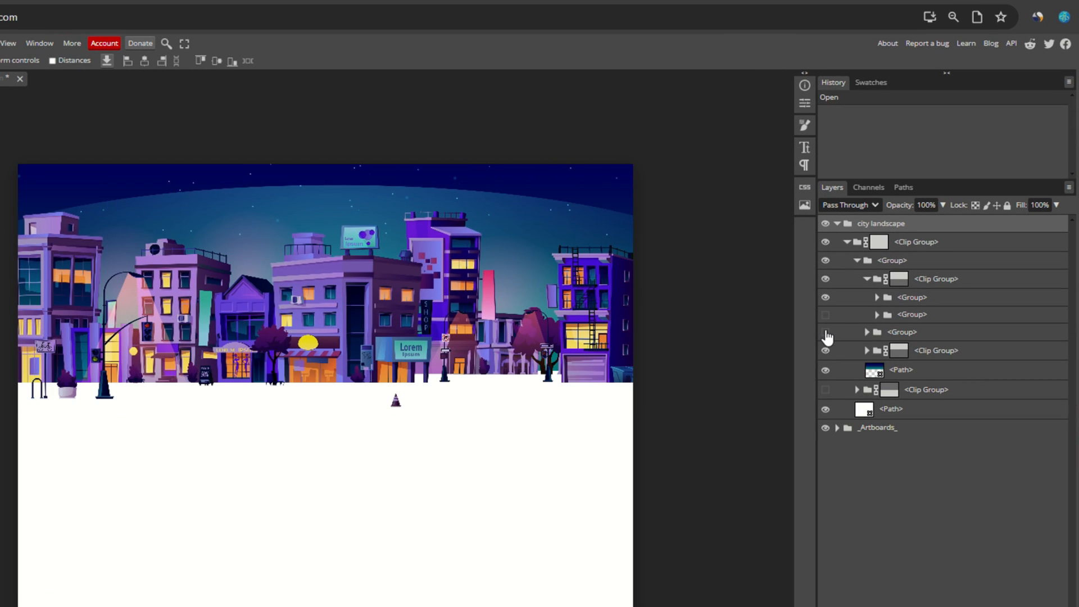
pyautogui.click(826, 351)
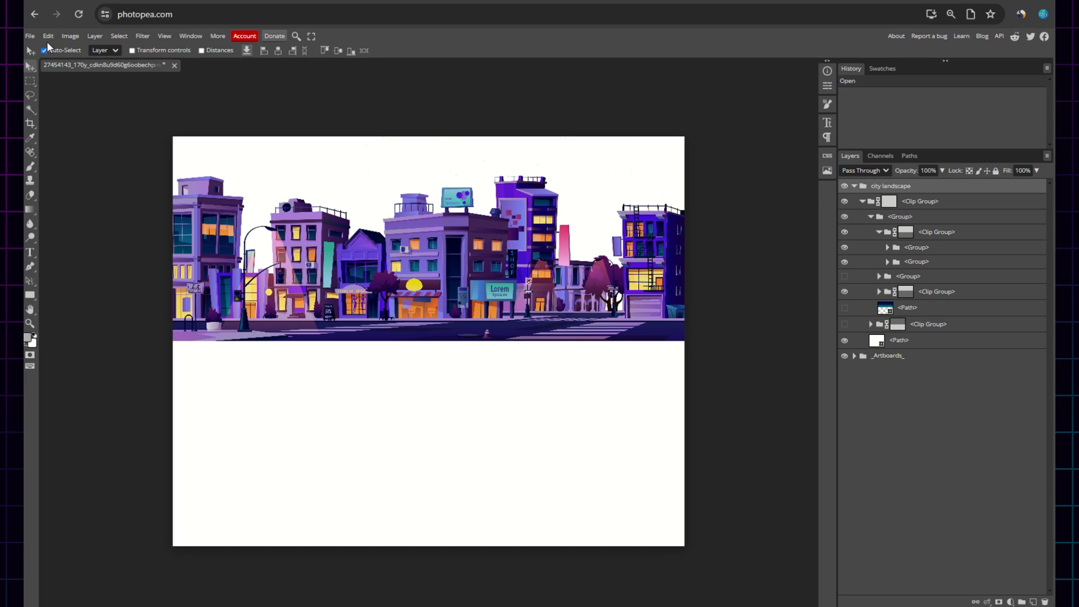
pyautogui.click(30, 36)
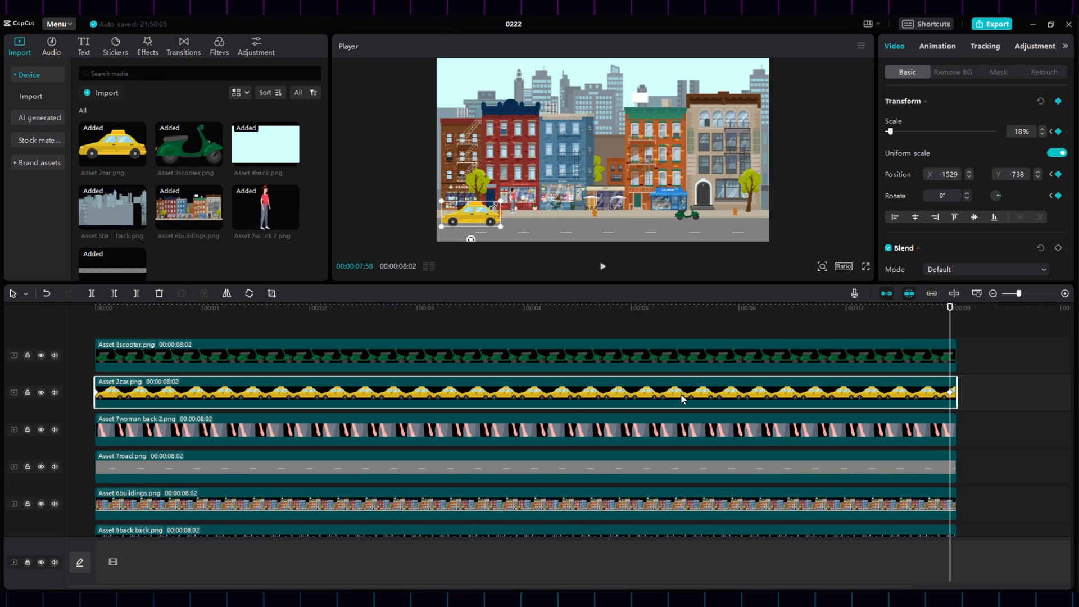
# Step: Set the taxi clip's position keyframes to an Ease Out 3 curve after trying ease-in
pyautogui.rightClick(681, 399)
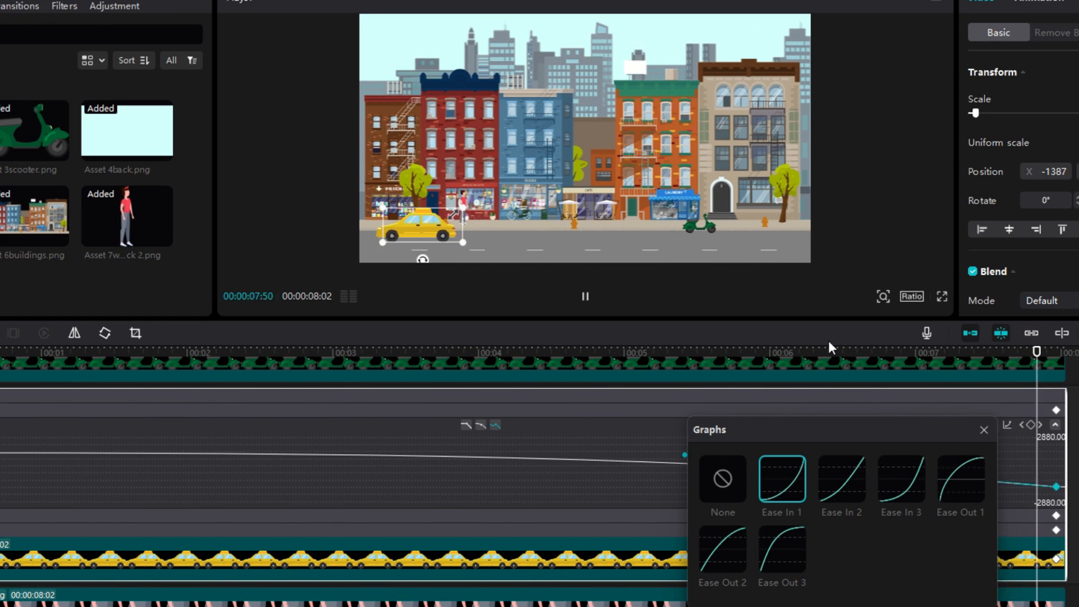
pyautogui.click(791, 547)
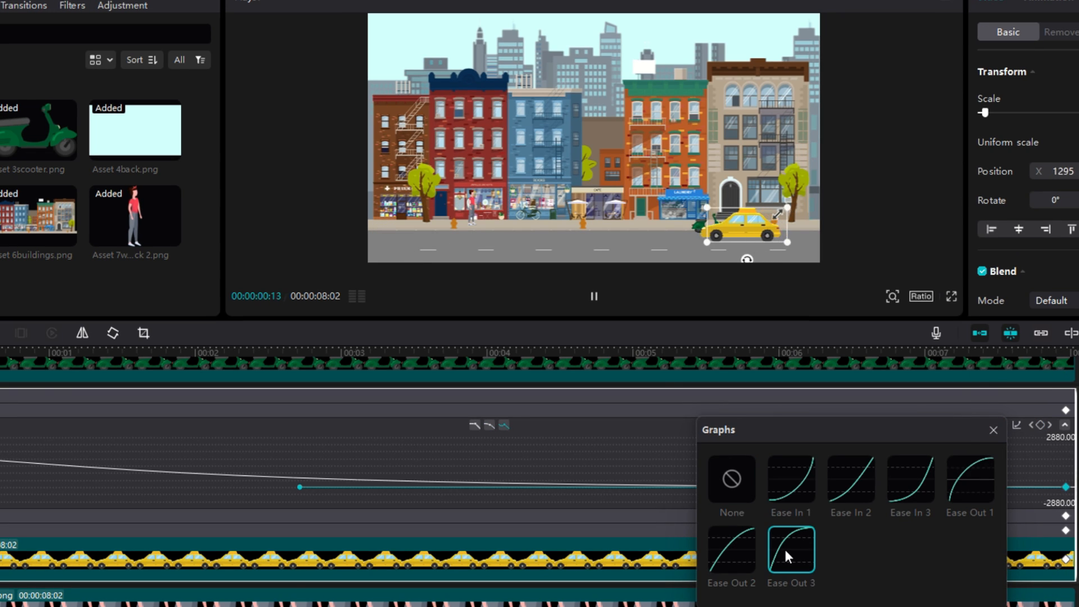
pyautogui.click(502, 351)
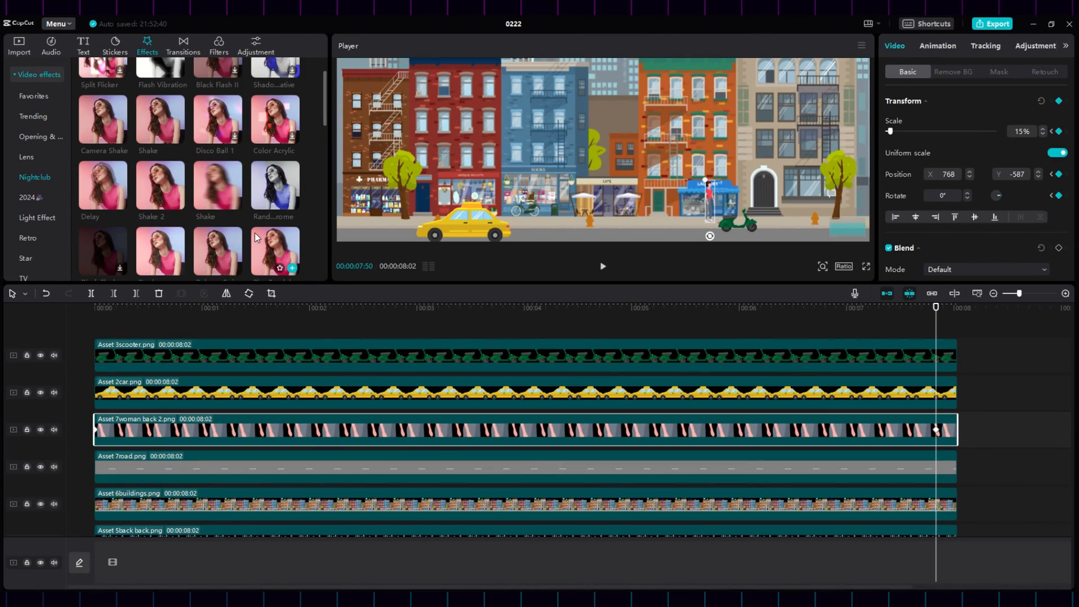
# Step: Place the Asset 2ball.png basketball image as a clip on the timeline
pyautogui.click(217, 188)
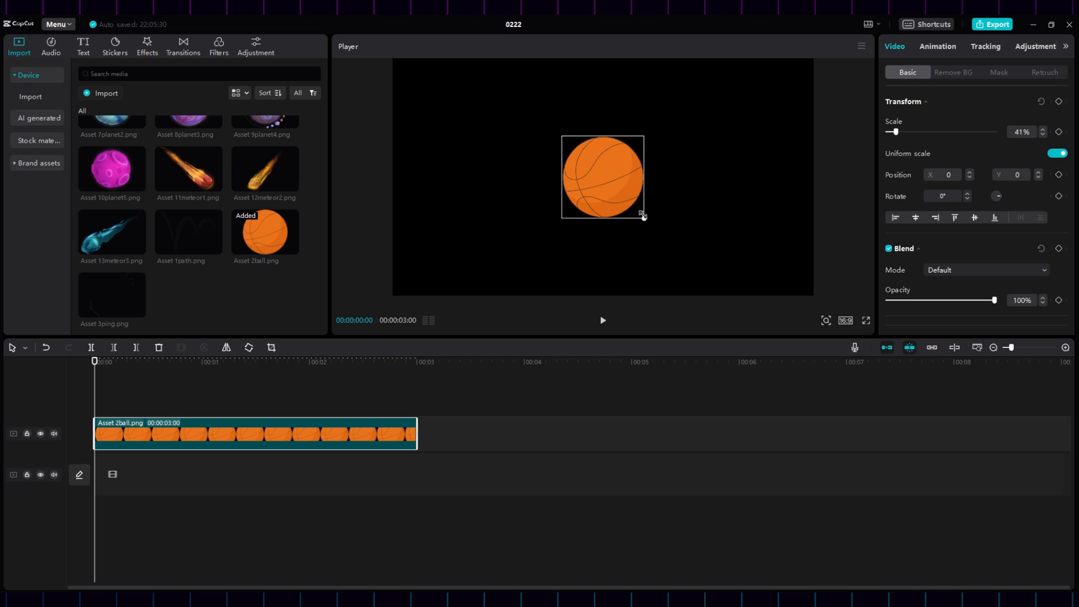
# Step: Layer Asset 1path.png above the ball and show the ball's keyframe curves for the bounce
pyautogui.click(188, 231)
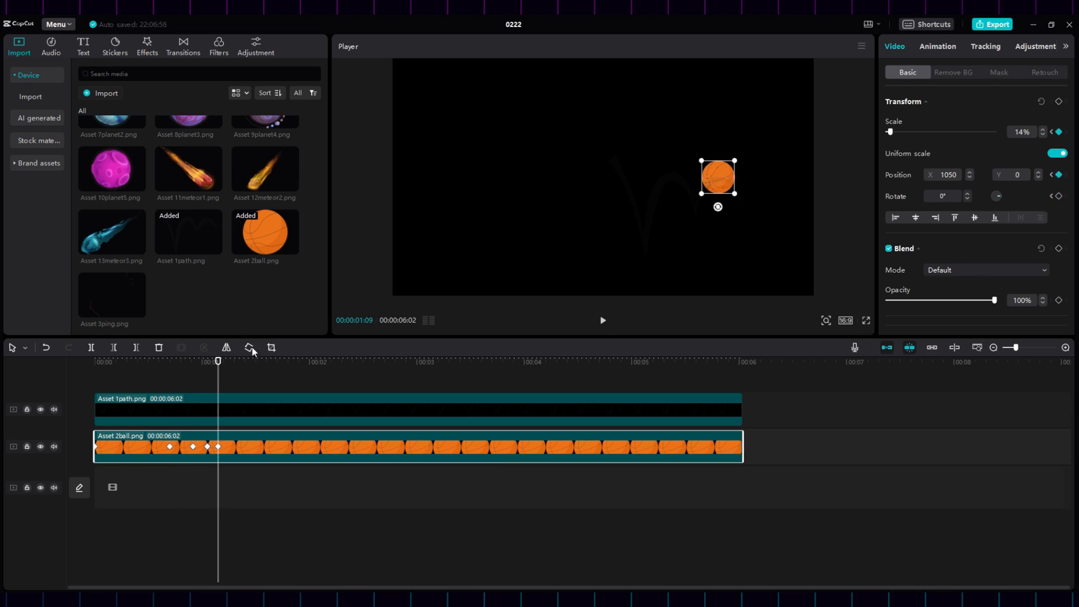
pyautogui.click(866, 320)
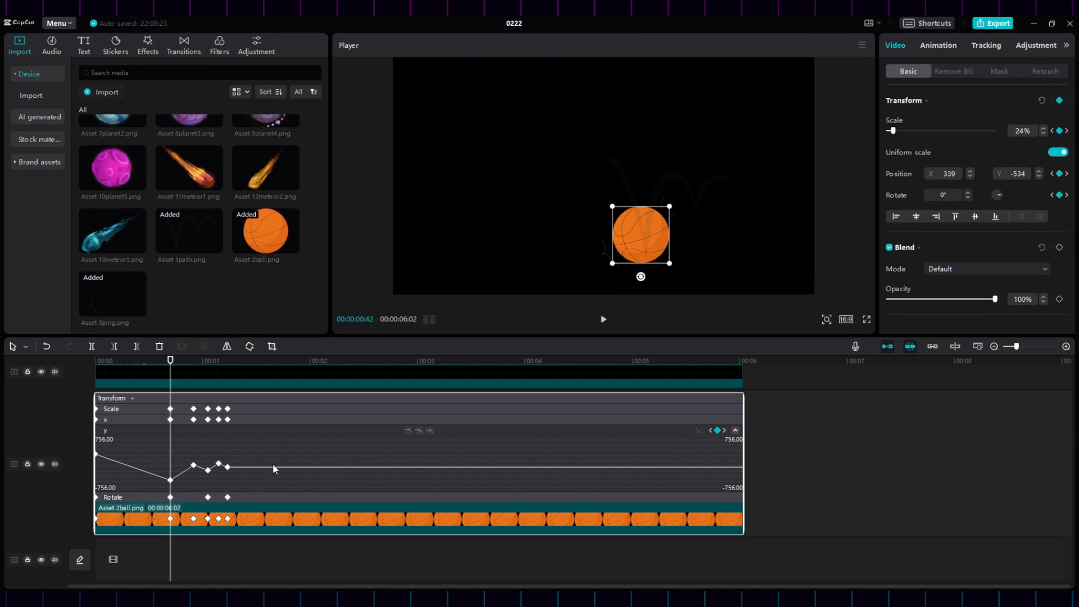
pyautogui.moveTo(138, 445)
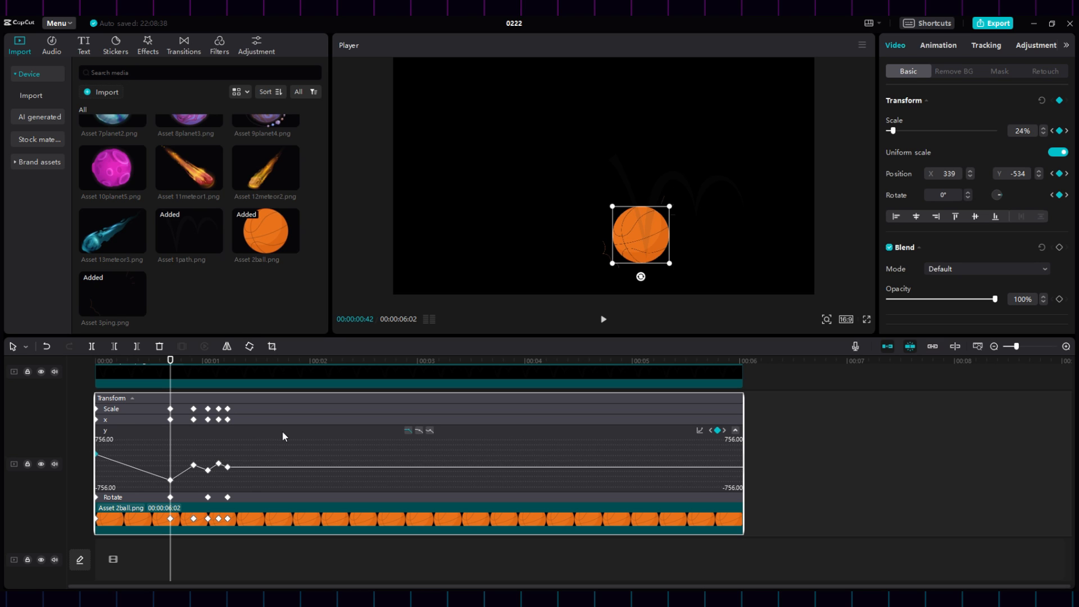
pyautogui.scroll(3)
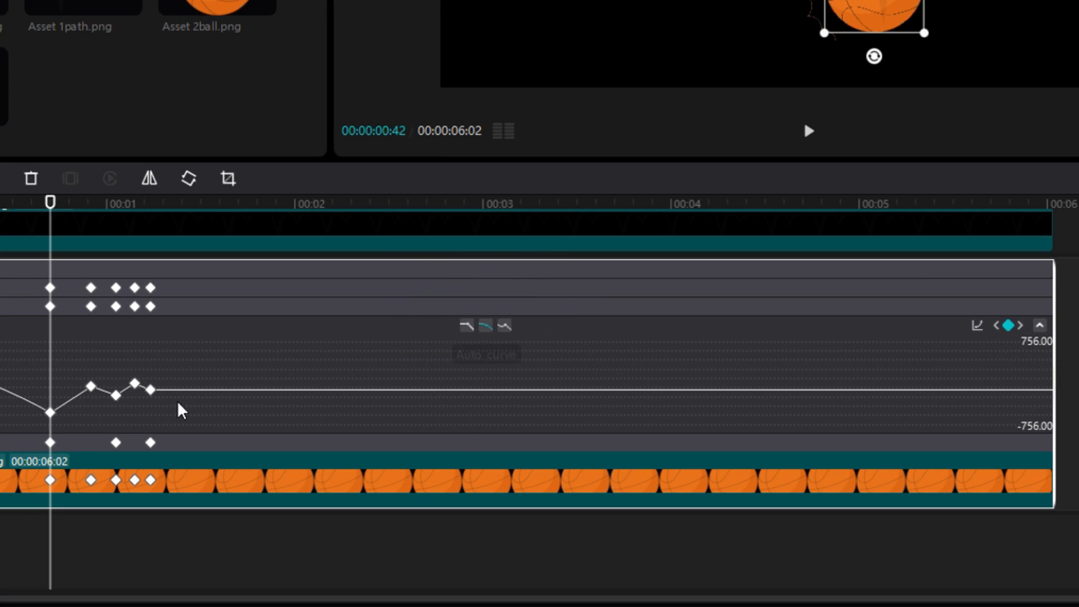